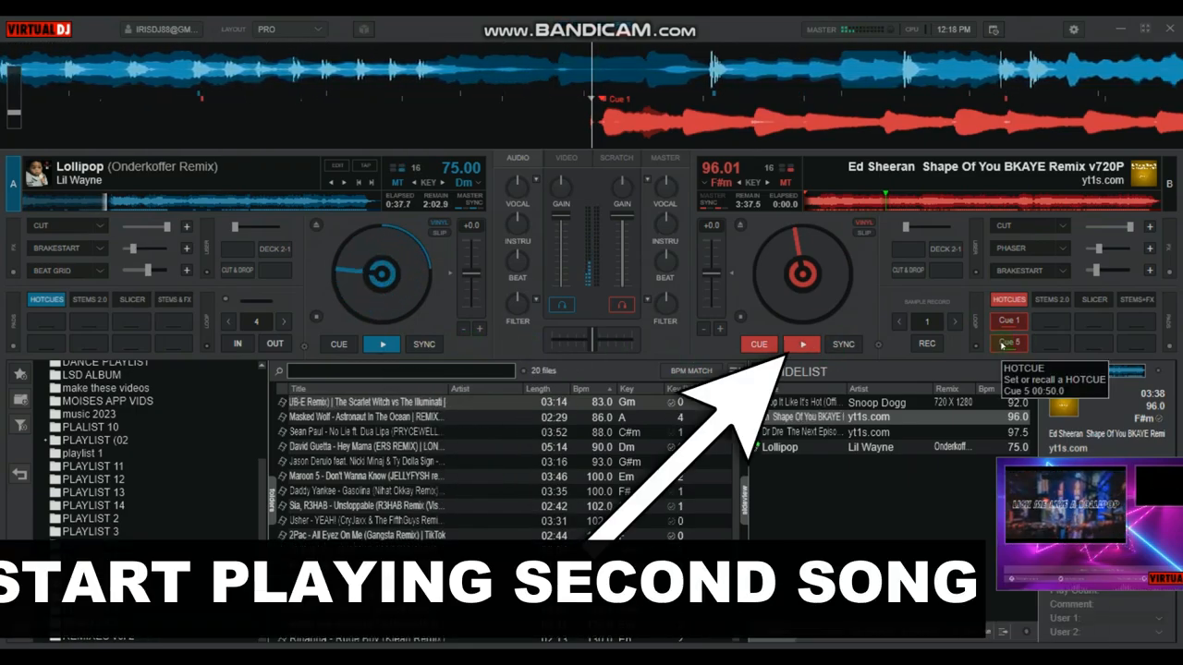
- Start playback of the Ed Sheeran track on deck B
left_click(382, 343)
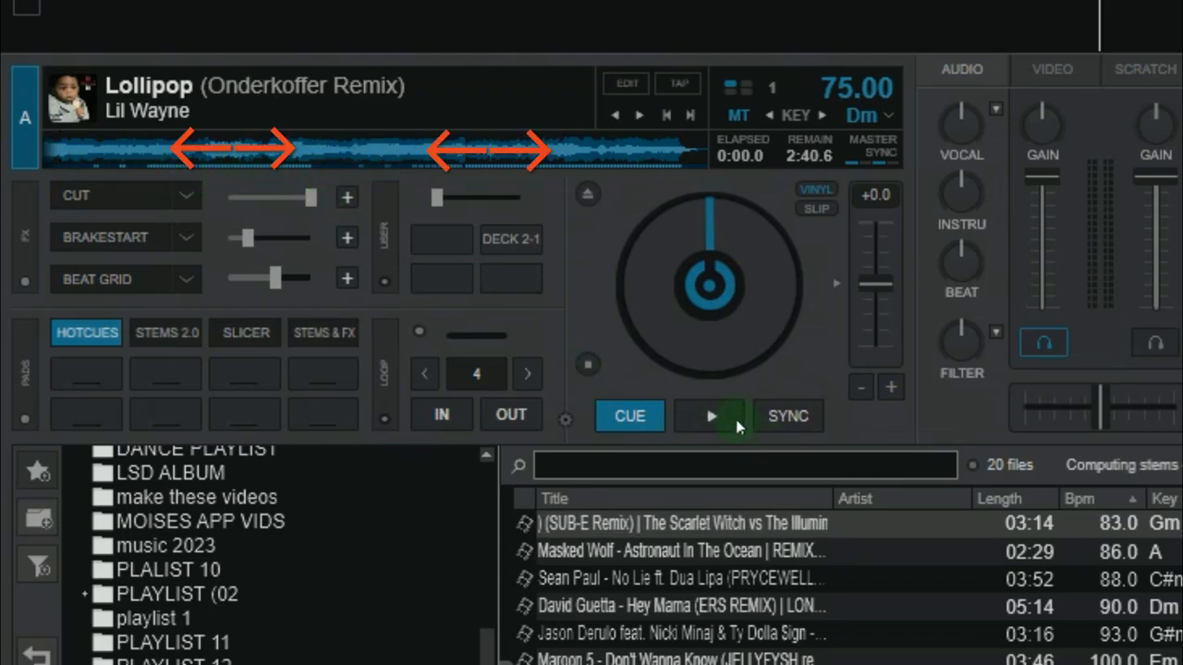
- Play Lollipop on deck A, then start the transition after the build-up
left_click(709, 416)
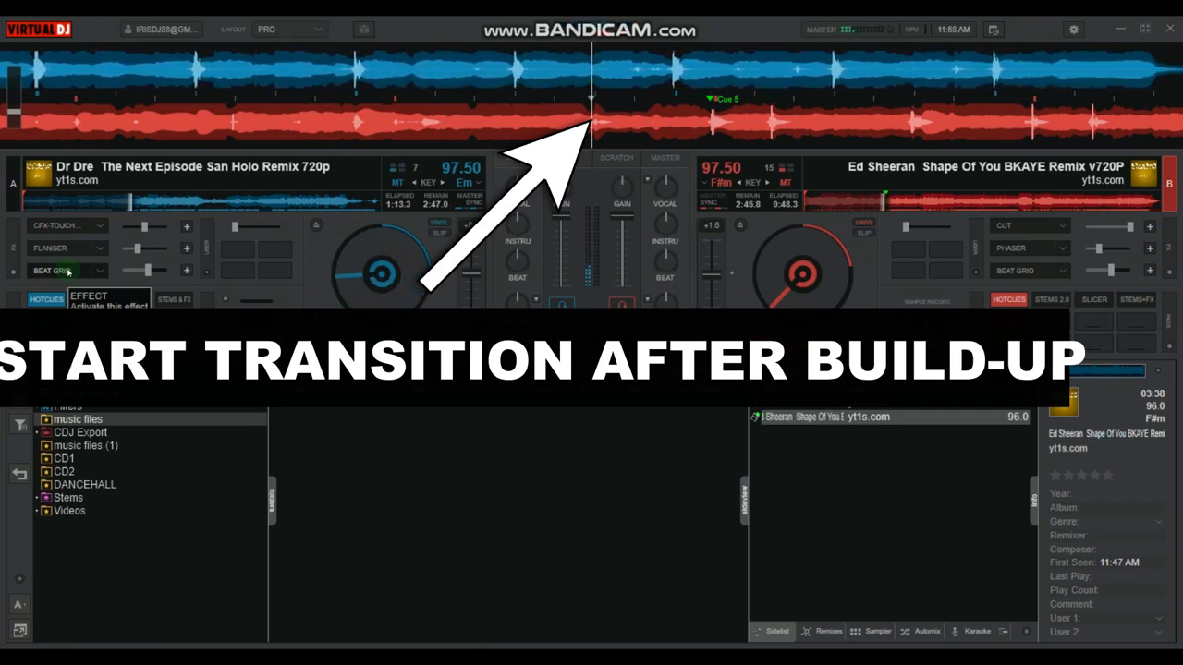
left_click(382, 344)
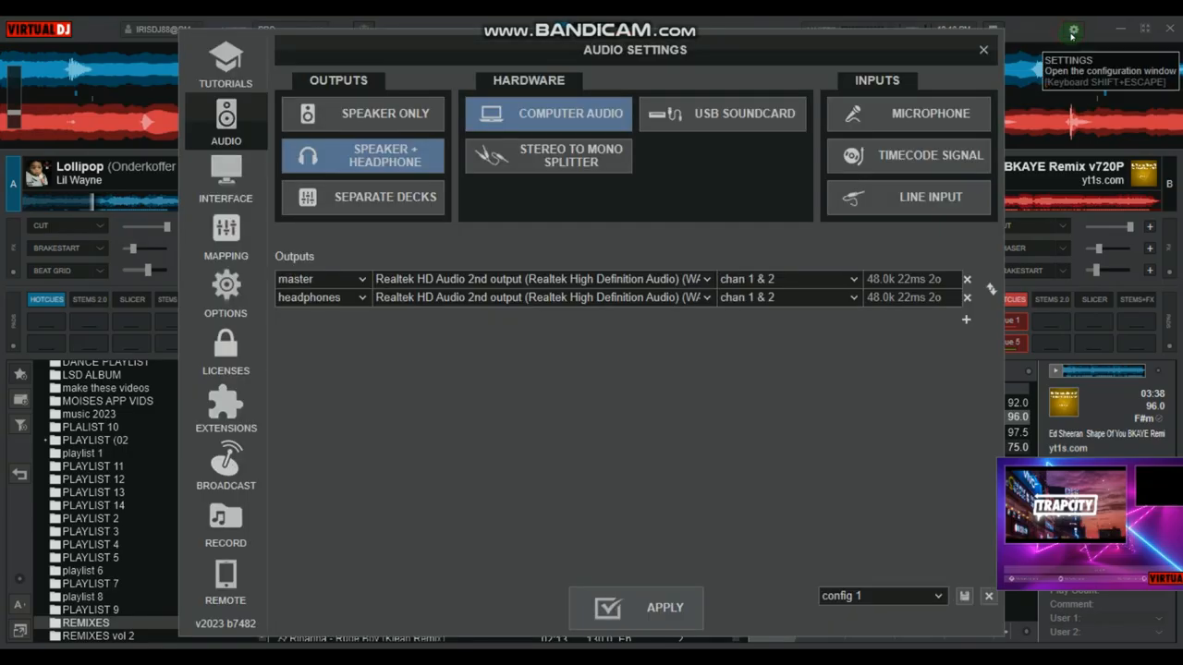
- Copy key R's cut-and-drop action in Keyboard Mapping, save the mapping, and paste it
left_click(226, 236)
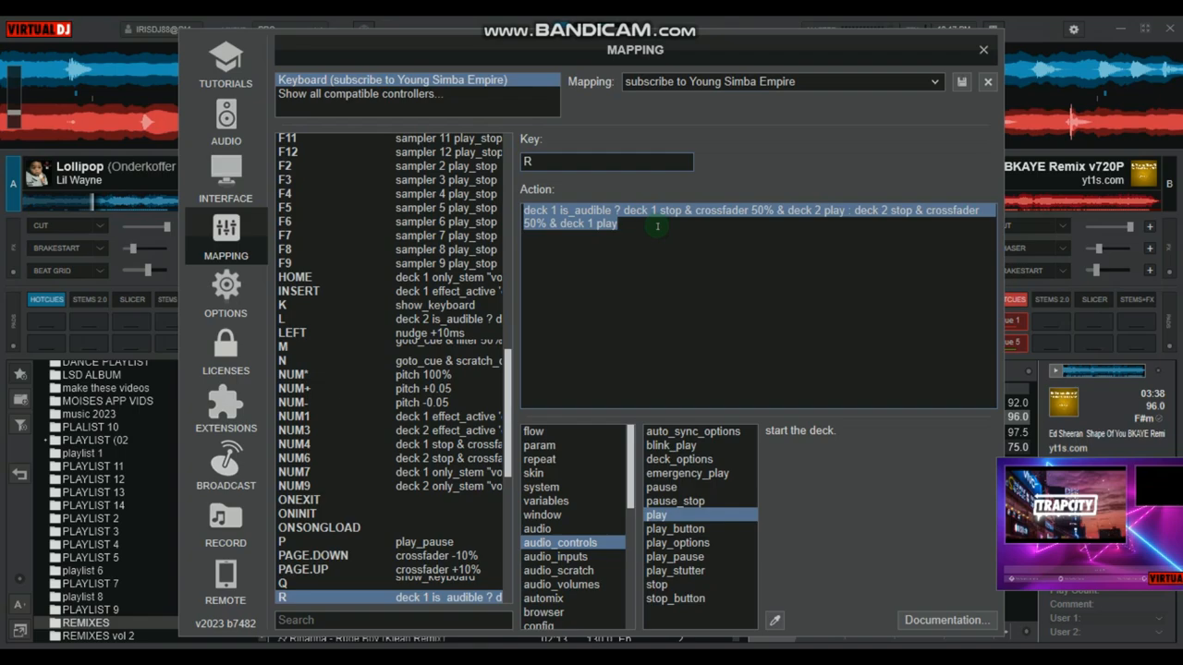
right_click(656, 226)
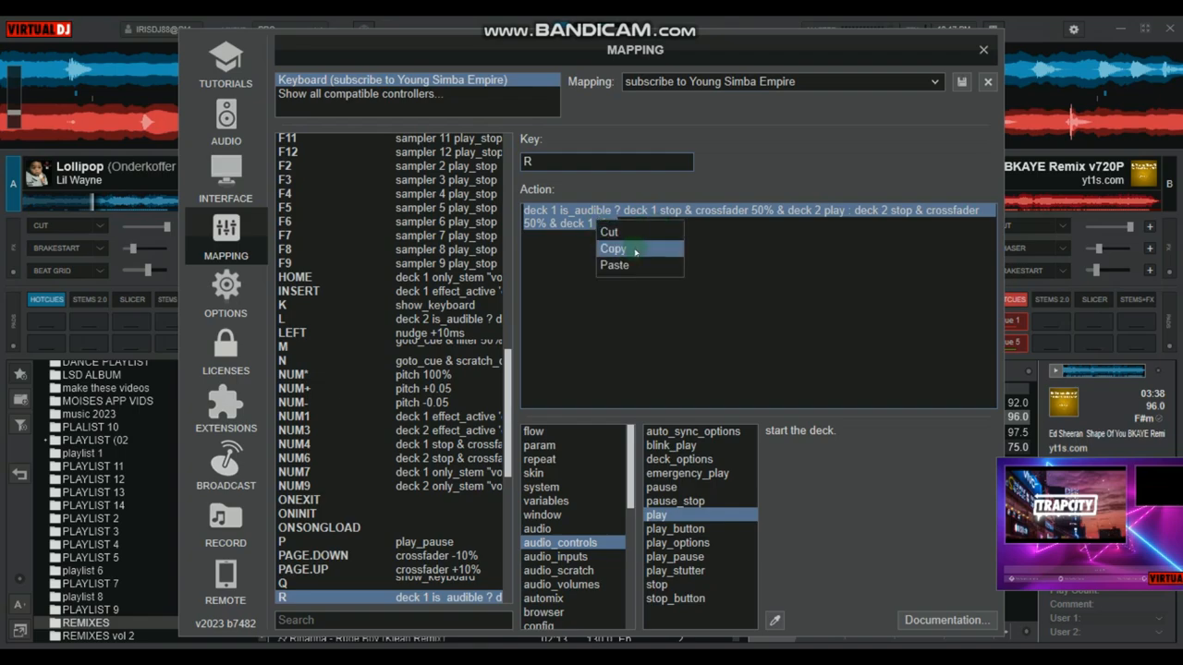
left_click(613, 249)
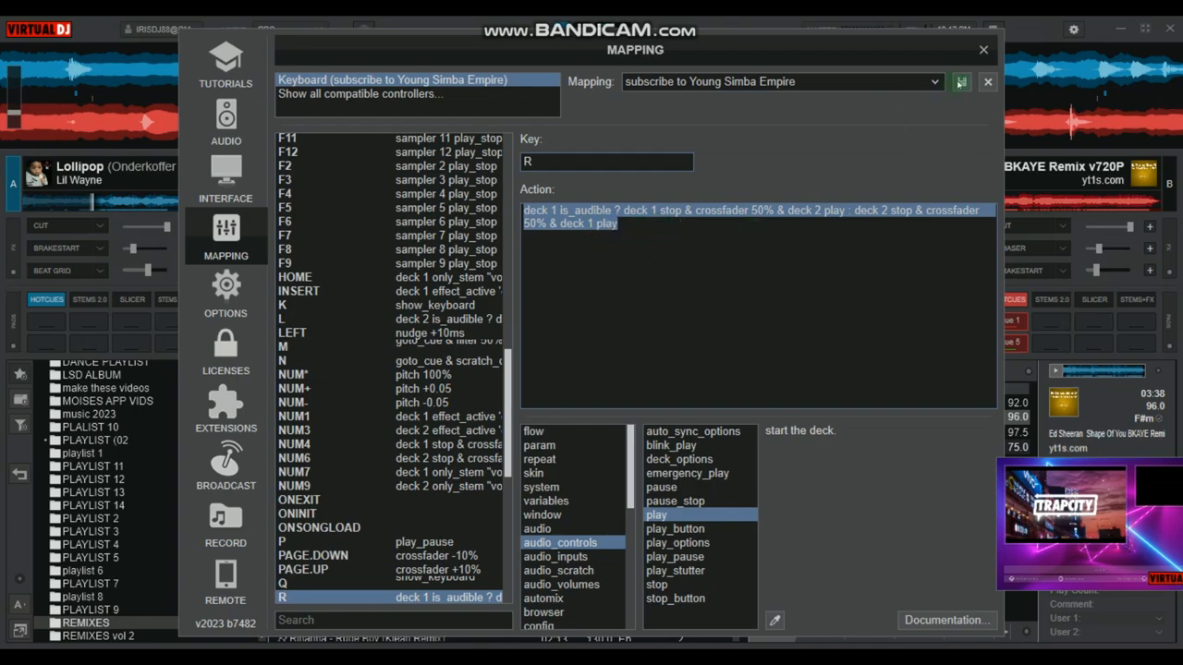
left_click(983, 49)
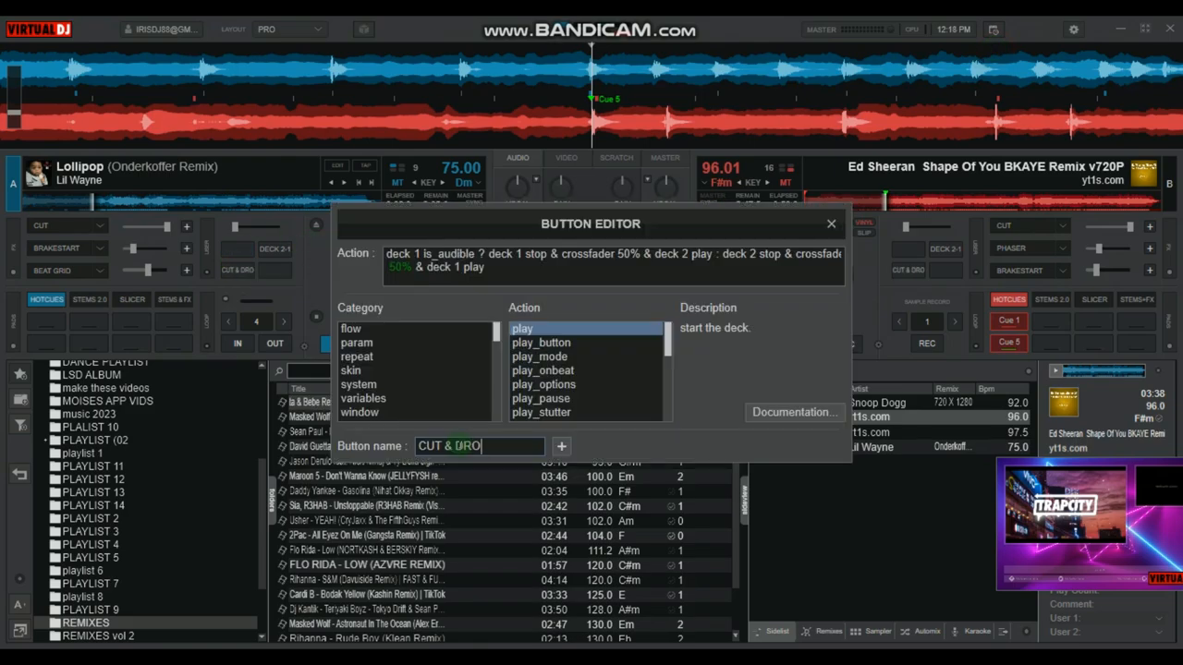
type("P")
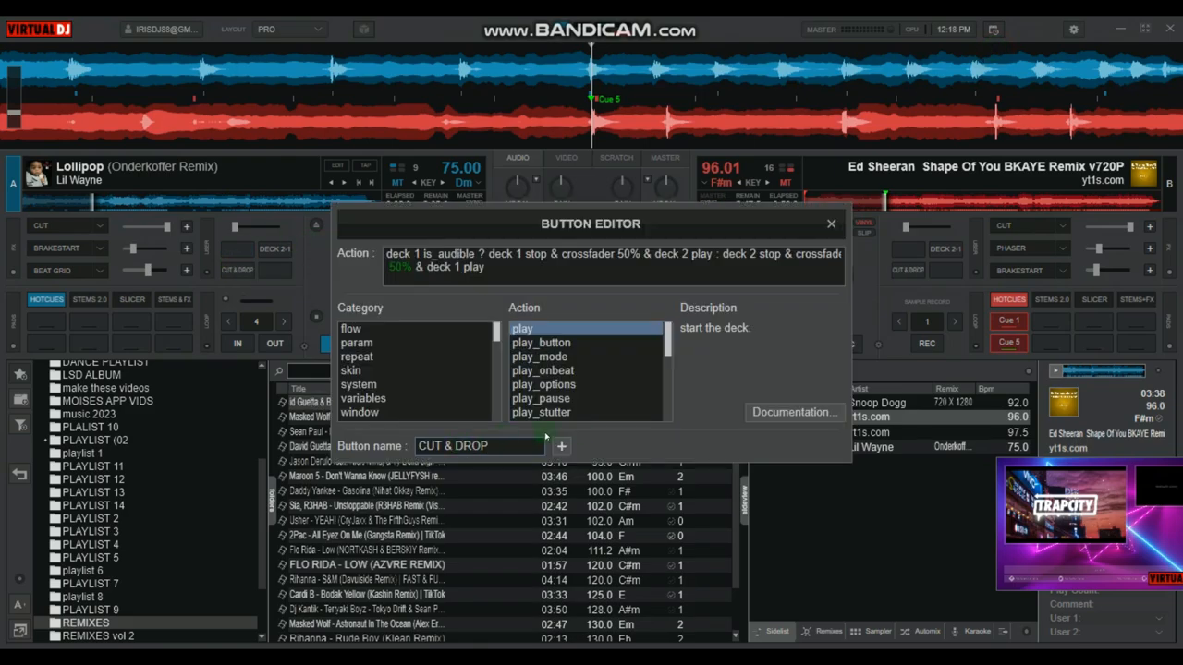